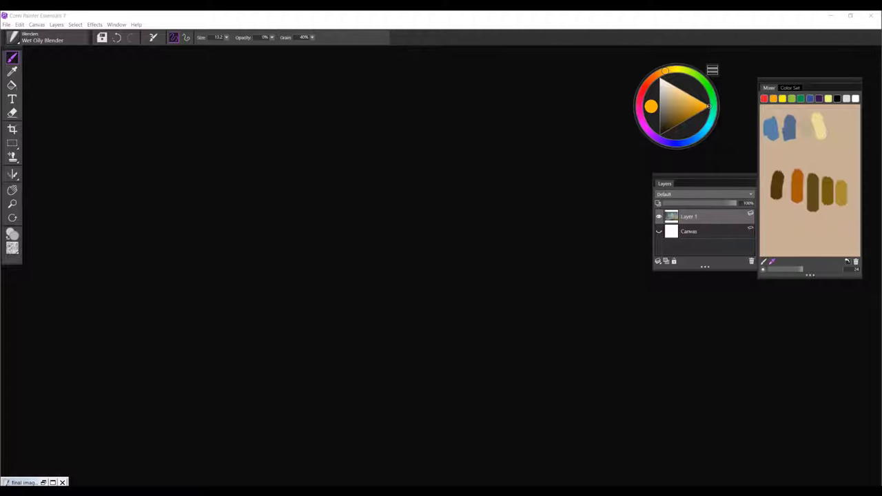
- Start a new image from the File menu to bring up the New Image dialog
{"action": "left_click", "coordinate": [5, 25]}
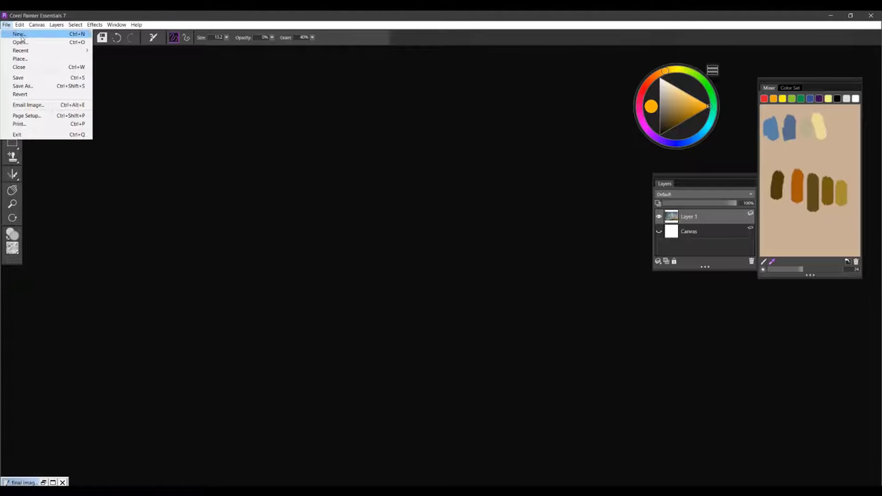
{"action": "left_click", "coordinate": [19, 33]}
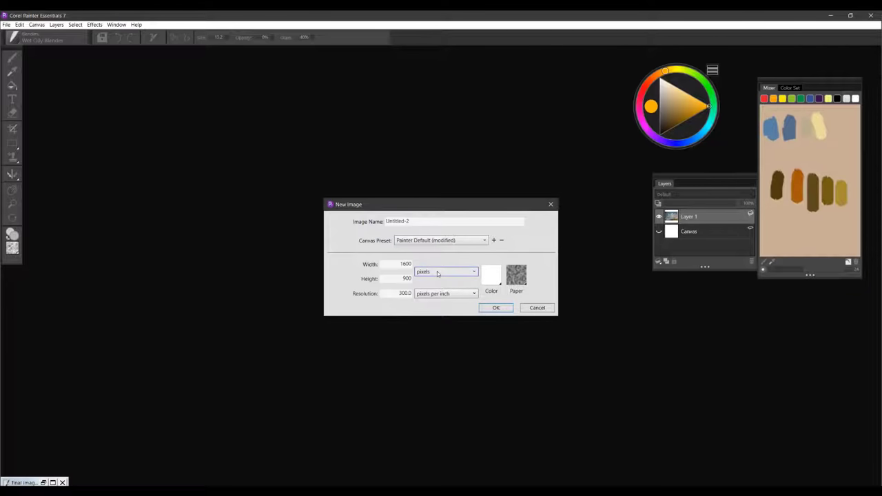
- Create a new image 17 inches wide by 11 inches high at 300 pixels per inch
{"action": "left_click", "coordinate": [473, 270]}
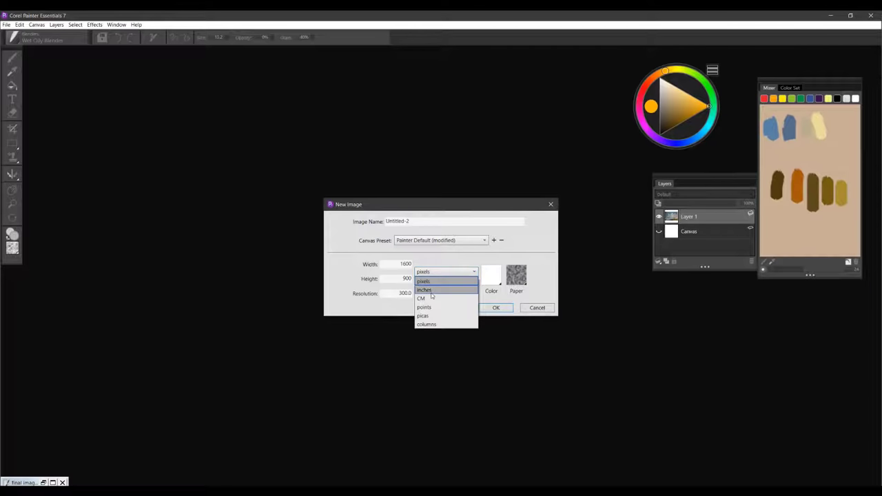
{"action": "left_click", "coordinate": [425, 290]}
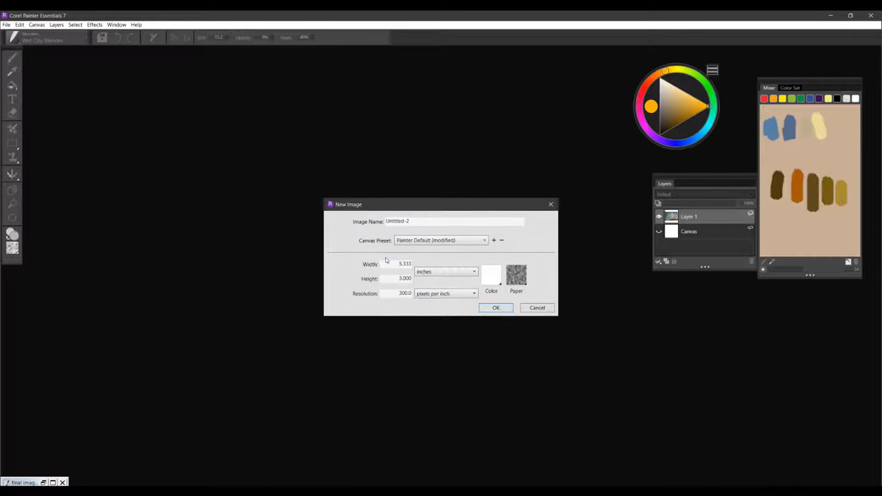
{"action": "triple_click", "coordinate": [405, 265]}
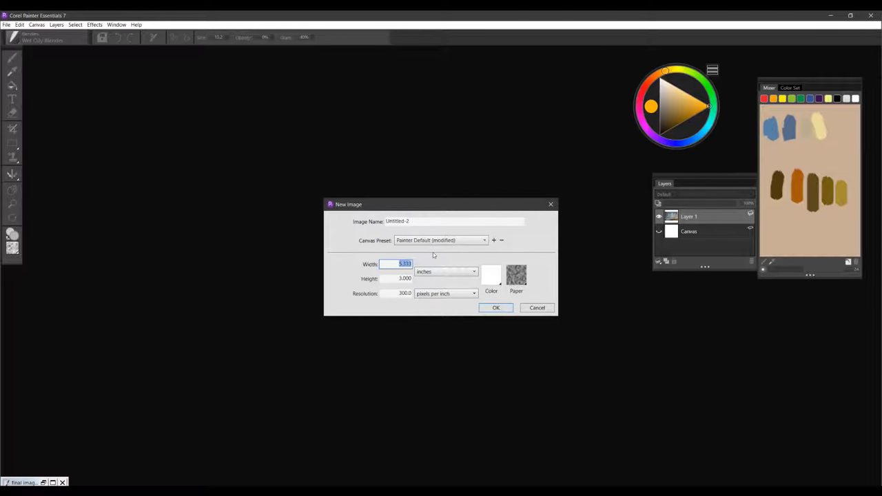
{"action": "type", "text": "17.000"}
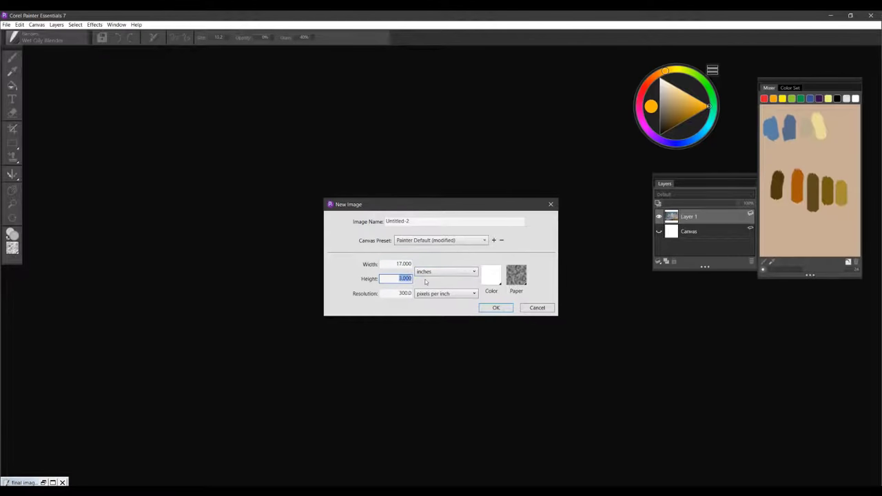
{"action": "type", "text": "11"}
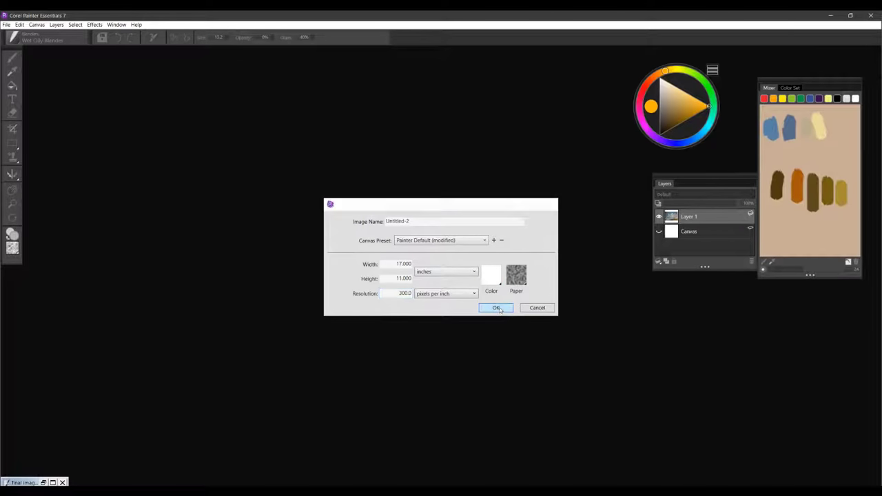
{"action": "left_click", "coordinate": [496, 308]}
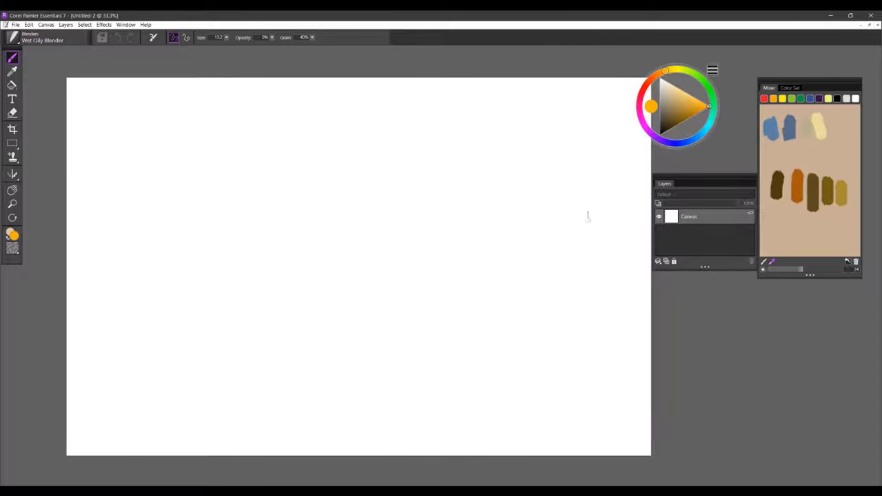
{"action": "mouse_move", "coordinate": [685, 328]}
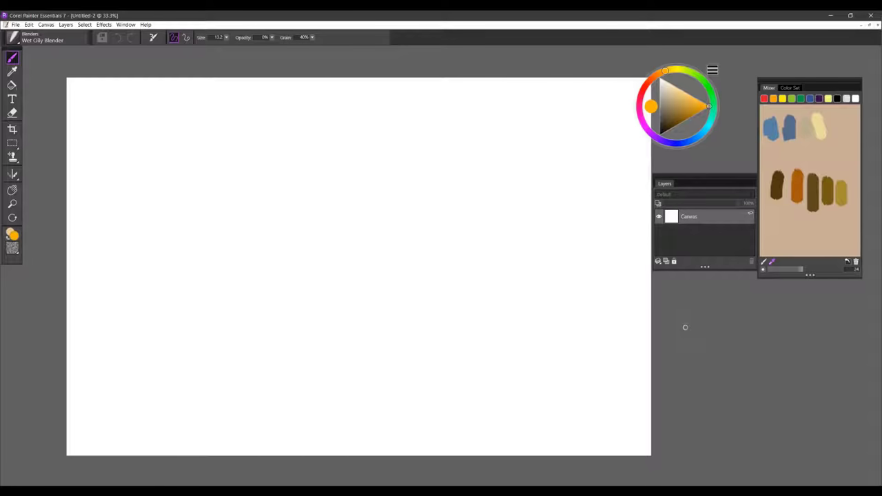
{"action": "mouse_move", "coordinate": [259, 364]}
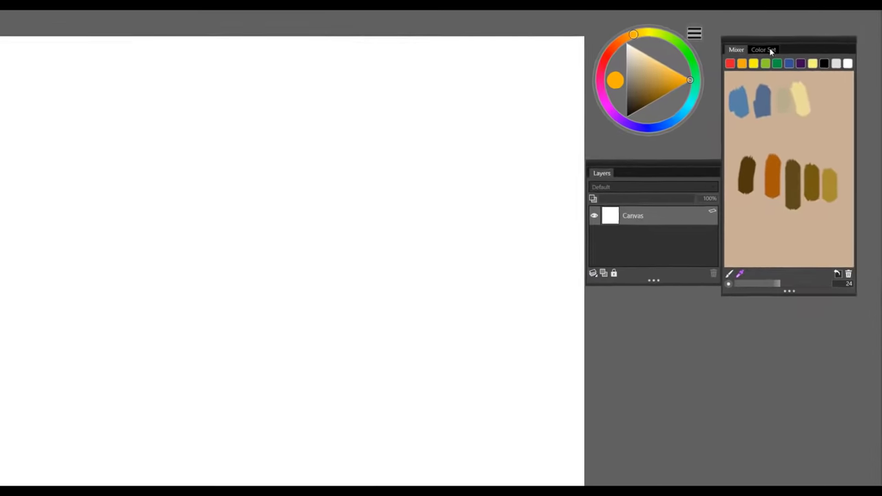
- Show the Color Set swatches and choose a blue as the current painting colour
{"action": "left_click", "coordinate": [758, 50]}
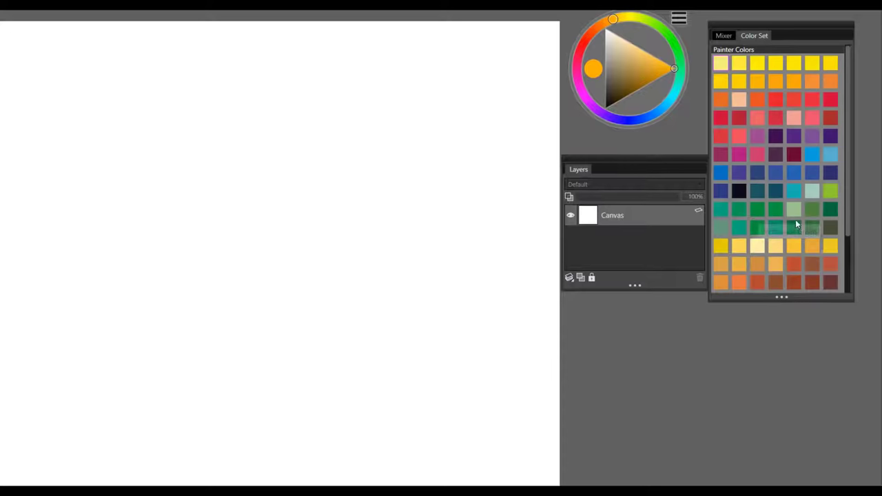
{"action": "mouse_move", "coordinate": [812, 171]}
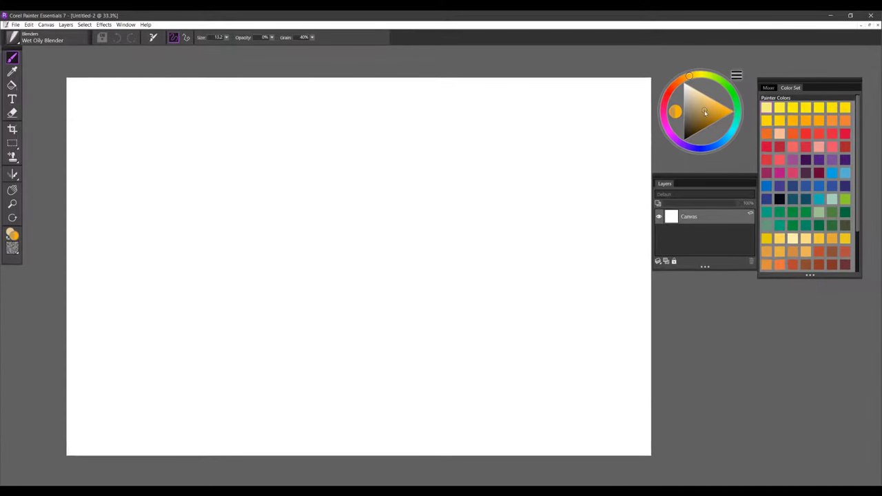
{"action": "left_click", "coordinate": [728, 135]}
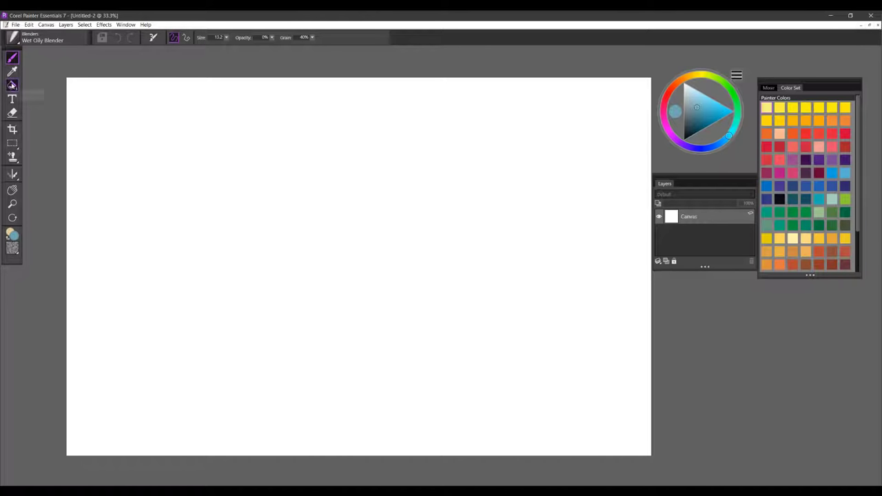
- Fill the whole canvas with the current blue using the Paint Bucket
{"action": "left_click", "coordinate": [11, 86]}
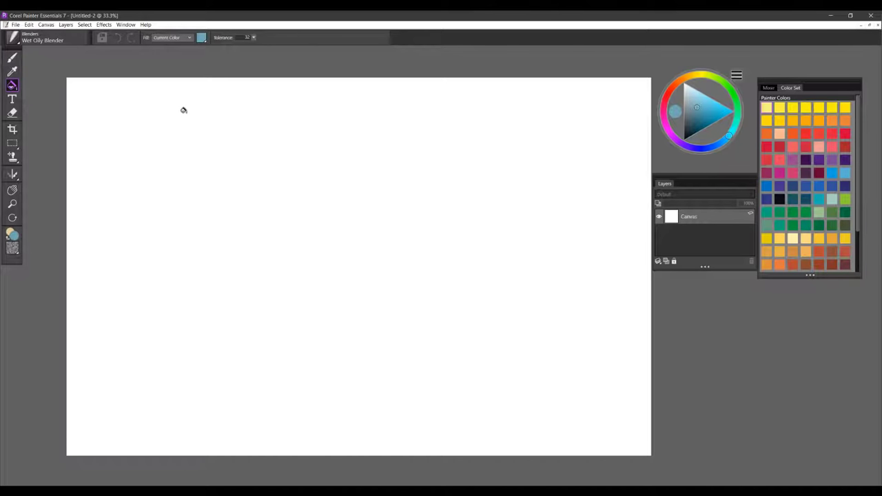
{"action": "mouse_move", "coordinate": [541, 255]}
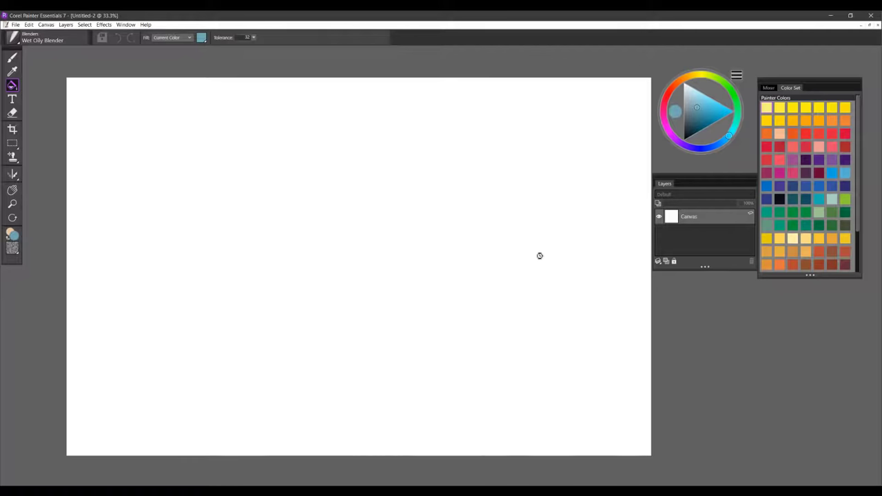
{"action": "left_click", "coordinate": [541, 255]}
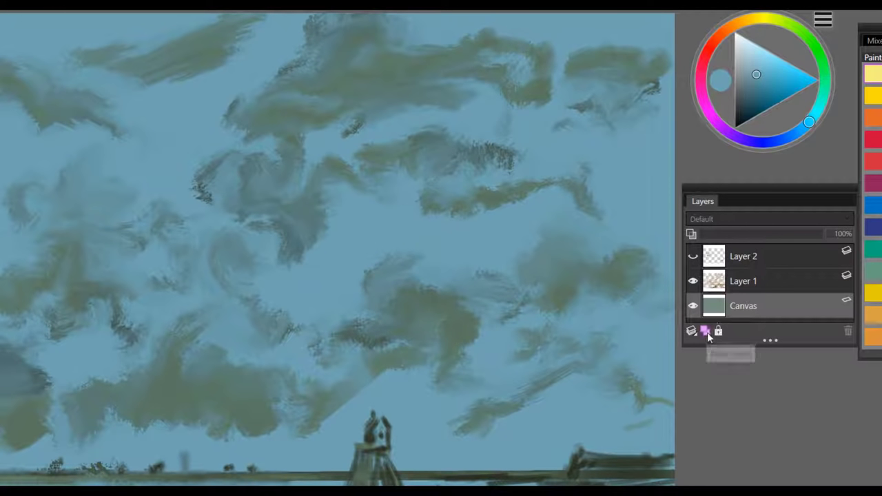
{"action": "mouse_move", "coordinate": [703, 331]}
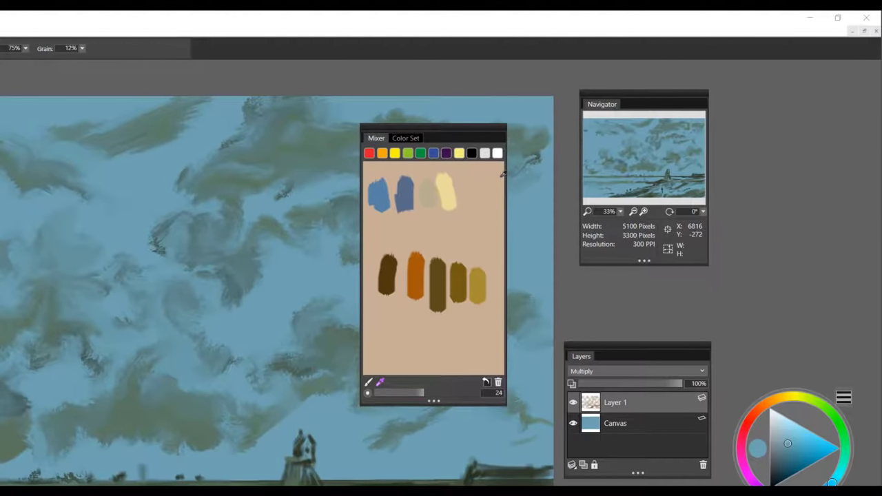
{"action": "mouse_move", "coordinate": [454, 159]}
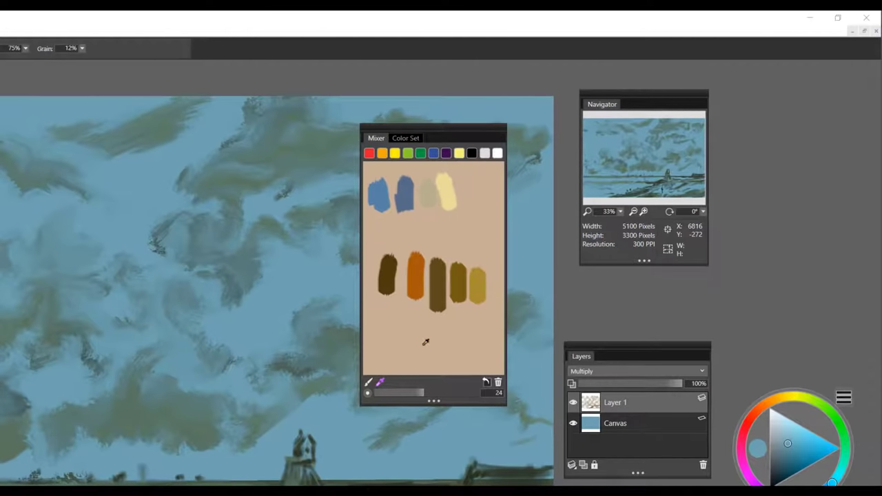
{"action": "mouse_move", "coordinate": [381, 383]}
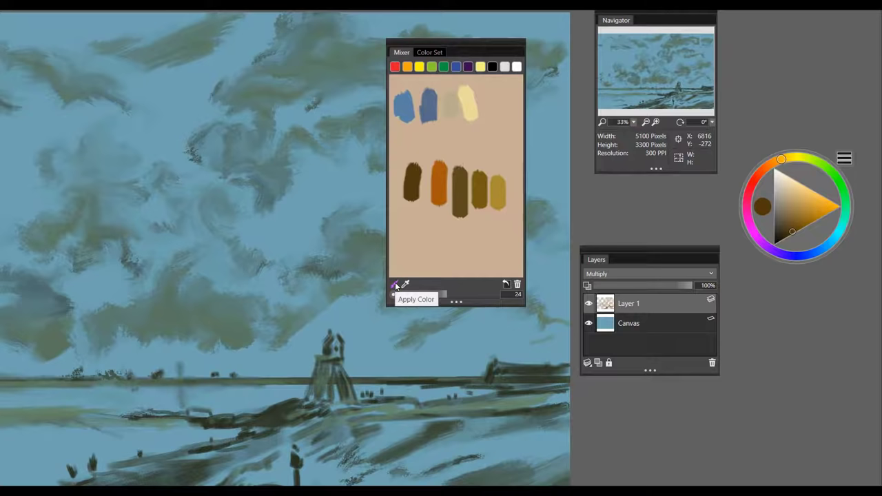
- Sample a paint colour from the mixed dabs in the Mixer panel
{"action": "left_click", "coordinate": [394, 284]}
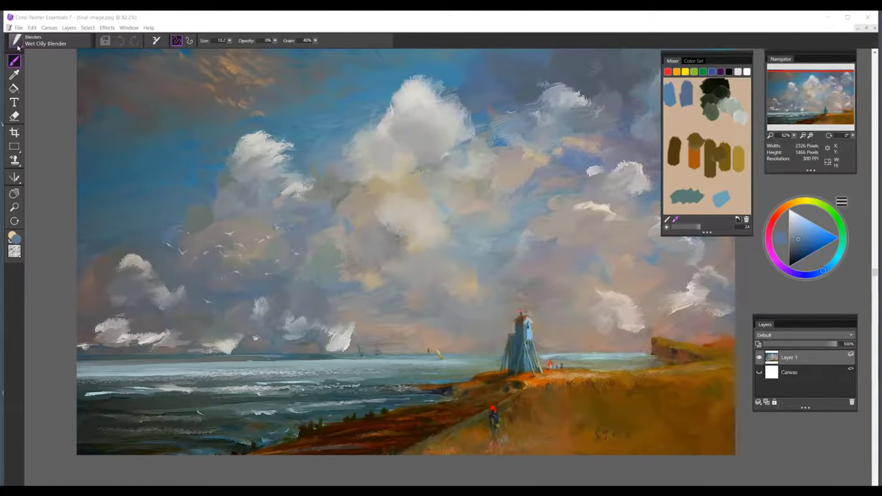
- Bring up the Brush Library to browse the Blenders category
{"action": "left_click", "coordinate": [14, 62]}
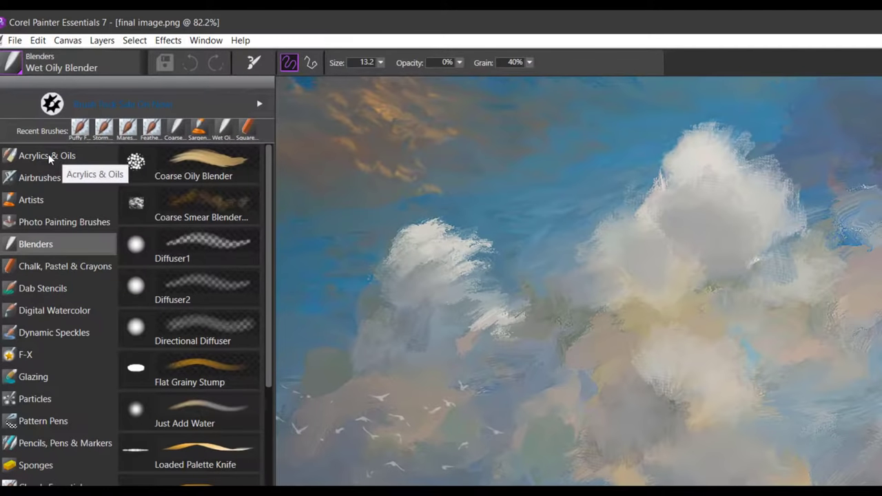
{"action": "mouse_move", "coordinate": [39, 200]}
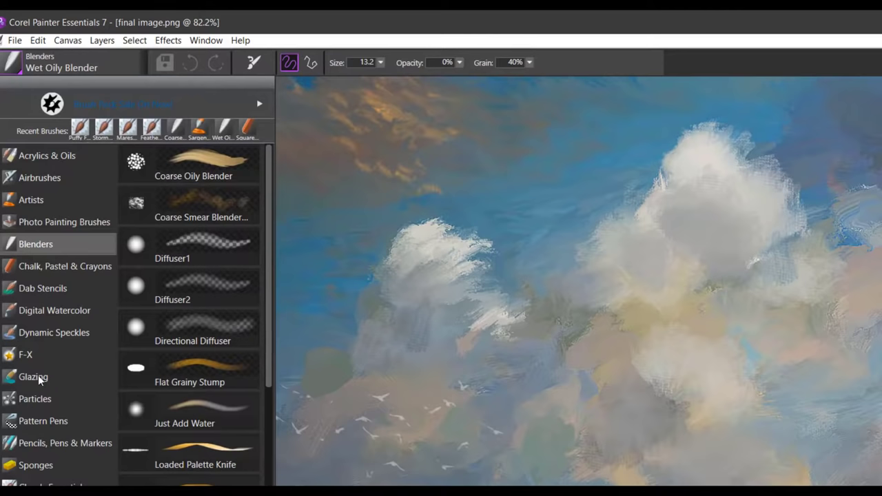
{"action": "mouse_move", "coordinate": [90, 452]}
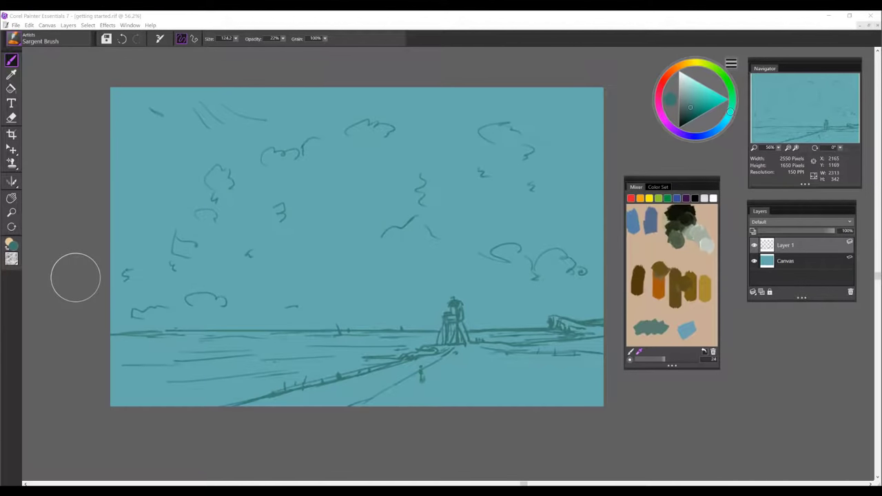
{"action": "mouse_move", "coordinate": [96, 137]}
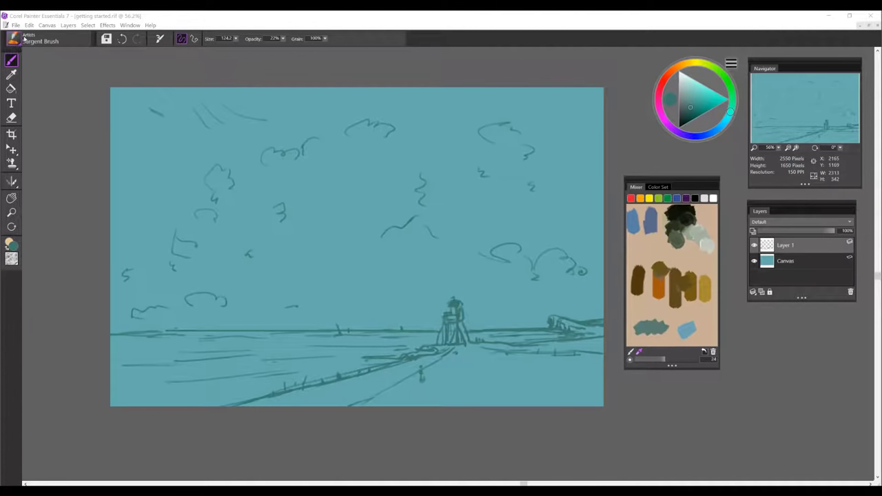
- Choose the Sargent Brush from the Artists category of the Brush Library
{"action": "left_click", "coordinate": [39, 41]}
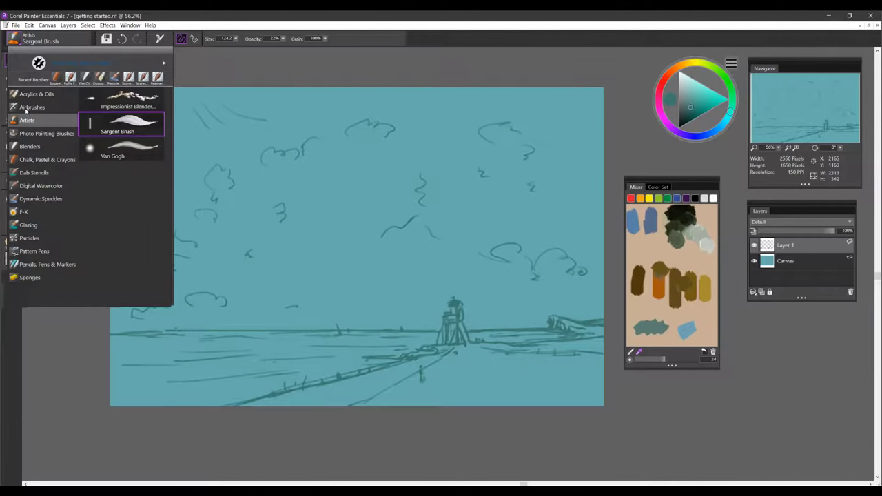
{"action": "mouse_move", "coordinate": [117, 131]}
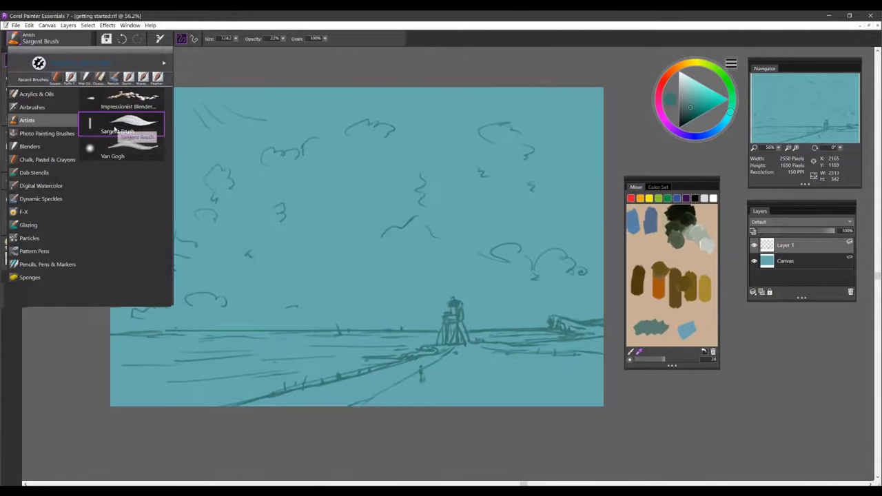
{"action": "left_click", "coordinate": [117, 127]}
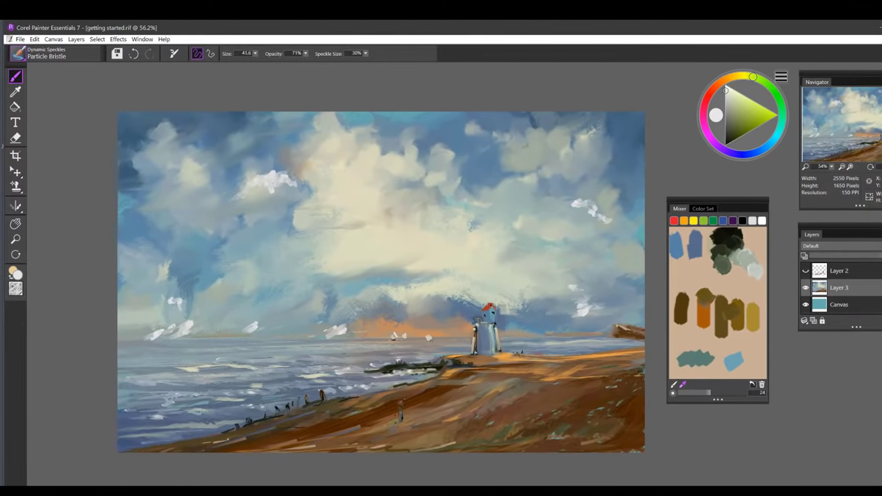
- Pick a blue, then an orange from the colour wheel for the sea, shore and lighthouse accents
{"action": "left_click", "coordinate": [738, 136]}
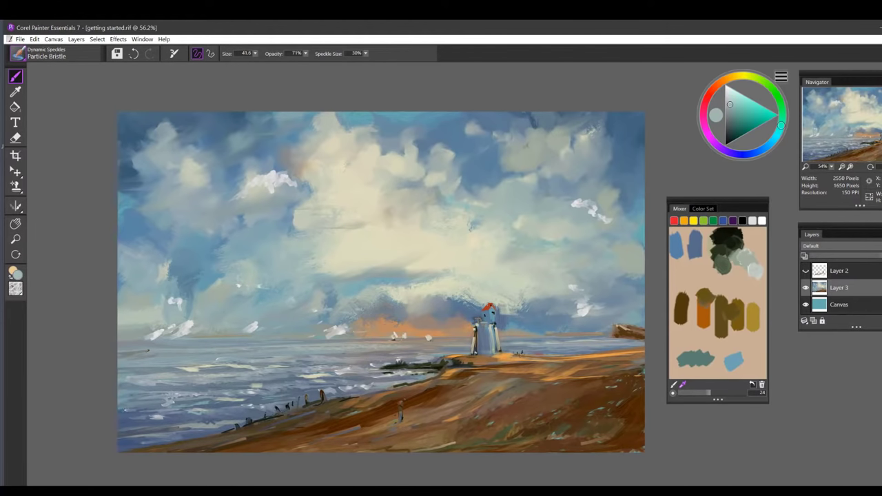
{"action": "left_click", "coordinate": [717, 116]}
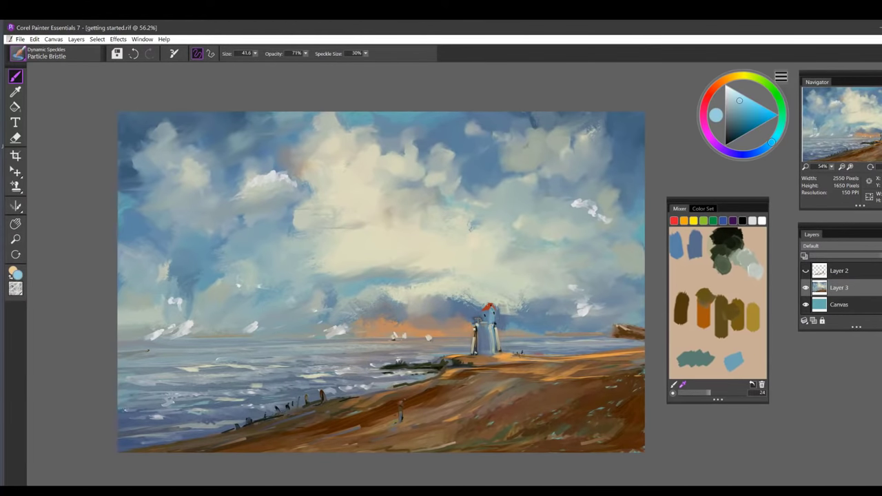
{"action": "left_click", "coordinate": [723, 81]}
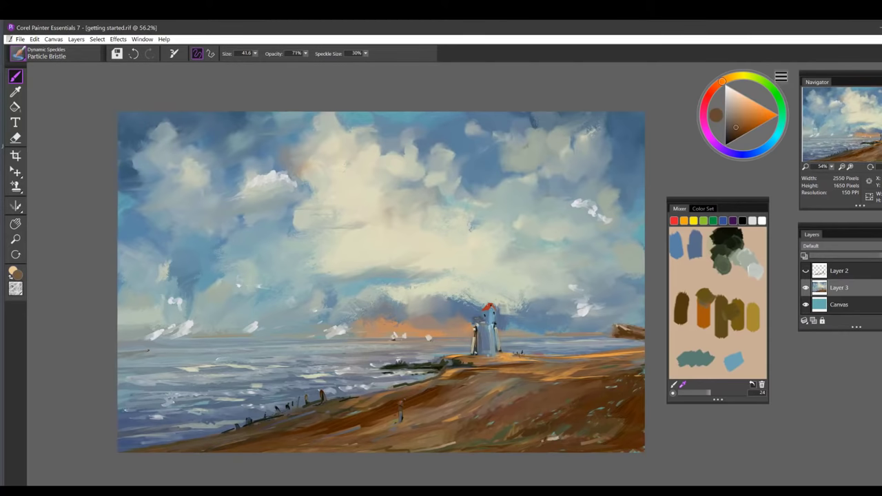